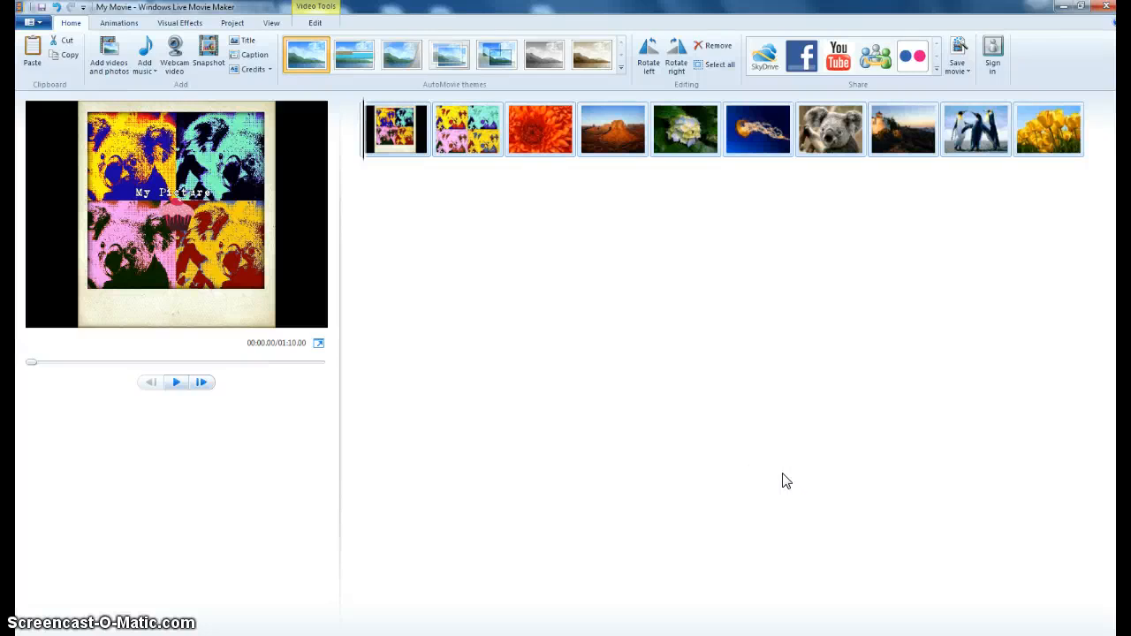
pyautogui.moveTo(507, 445)
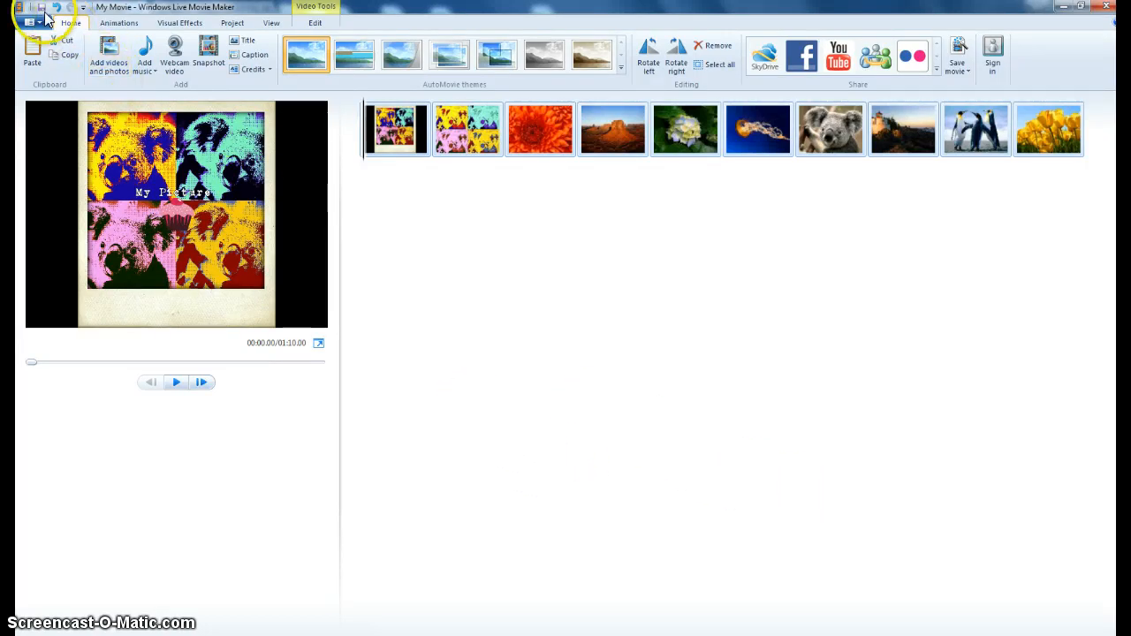
# Save the project over the existing My Movie.wlmp file, confirming the replacement.
pyautogui.click(41, 21)
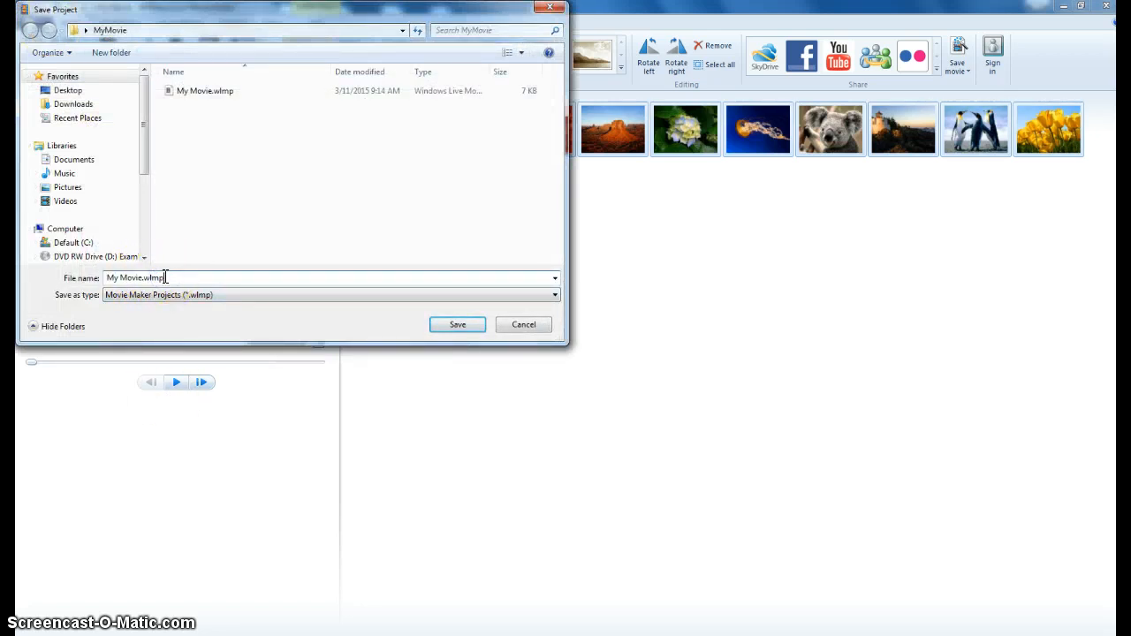
pyautogui.click(456, 325)
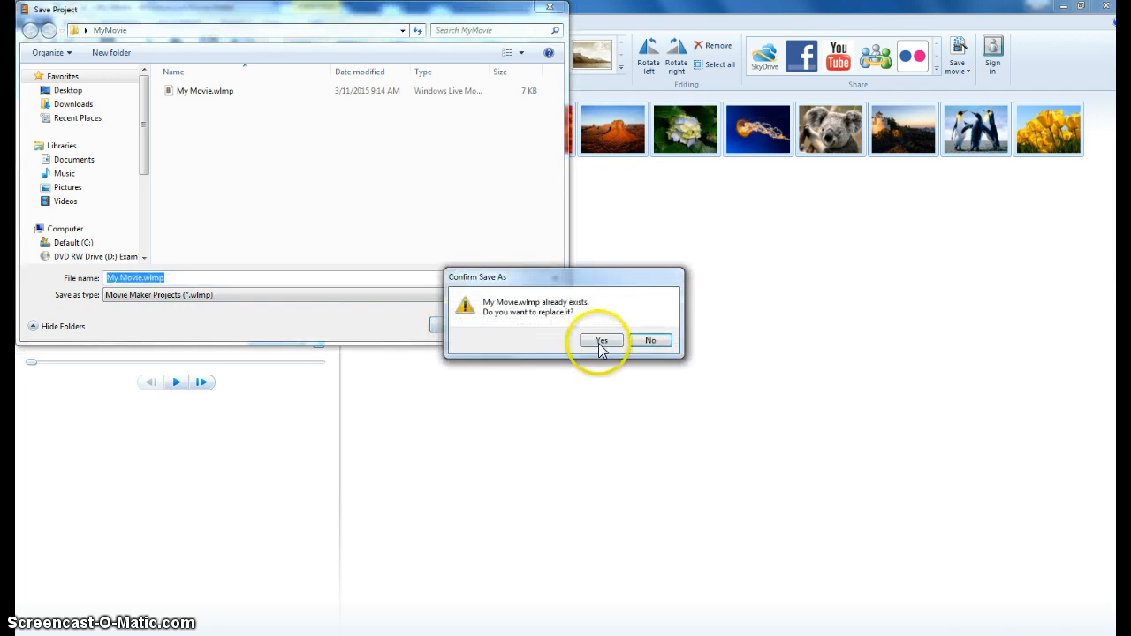
pyautogui.click(600, 339)
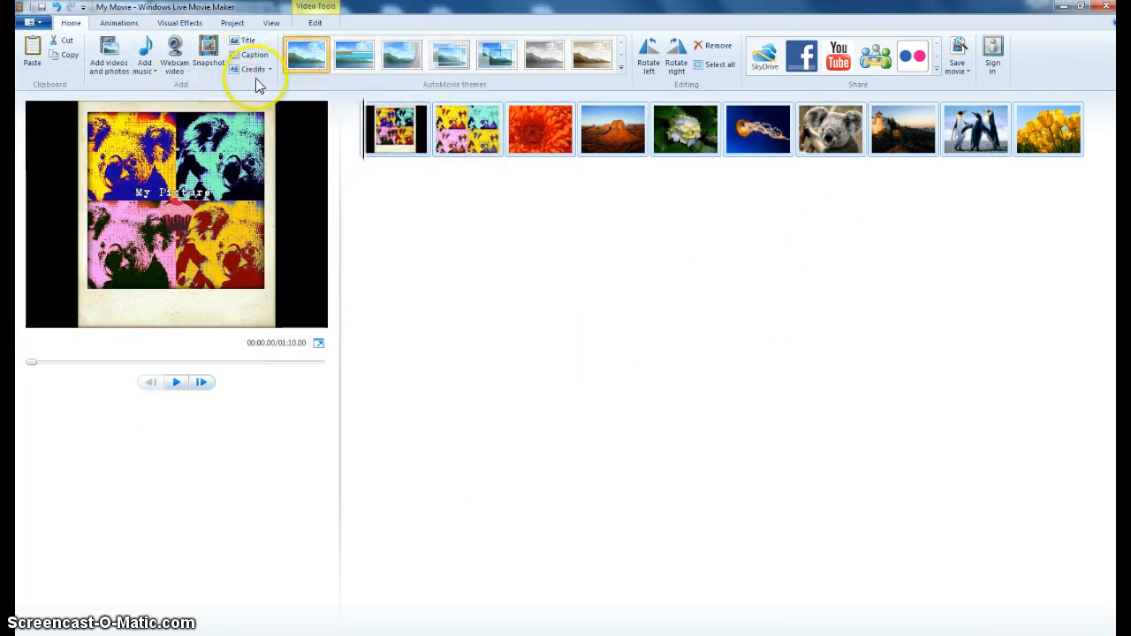
pyautogui.moveTo(564, 576)
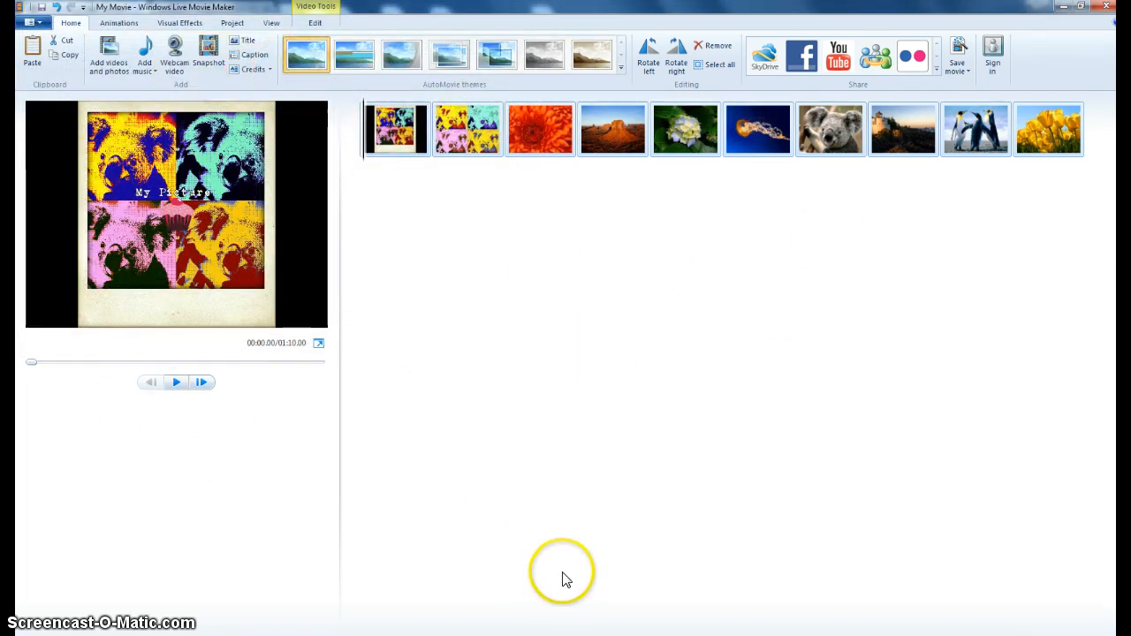
pyautogui.moveTo(117, 21)
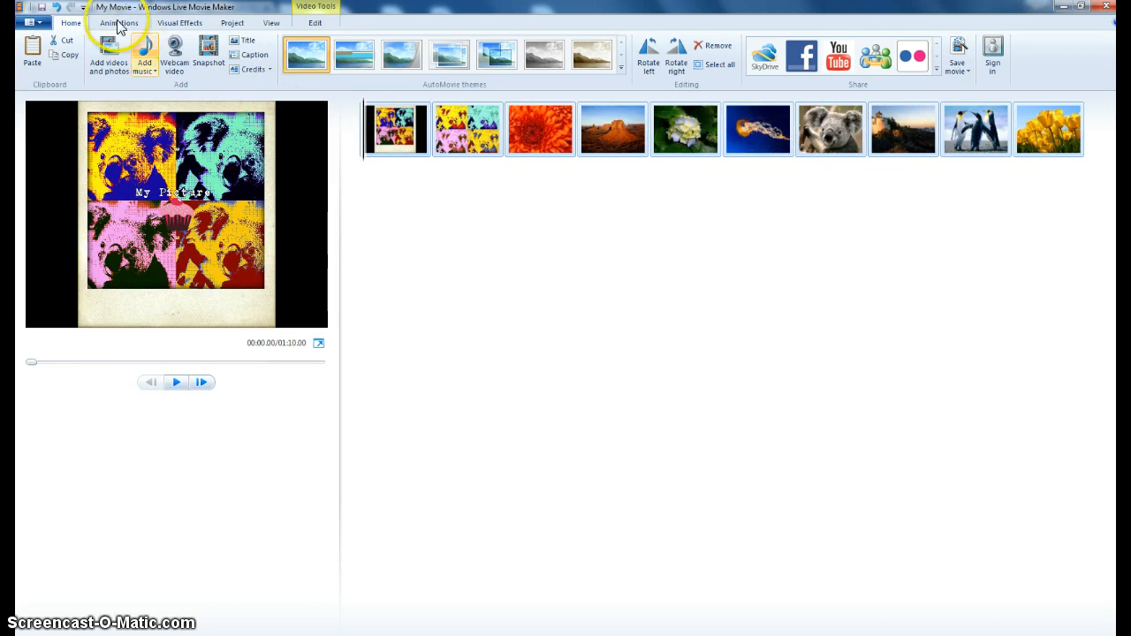
# Choose Save movie → For computer so the Save Movie window names My Movie.wmv in the MyMovie folder.
pyautogui.click(960, 53)
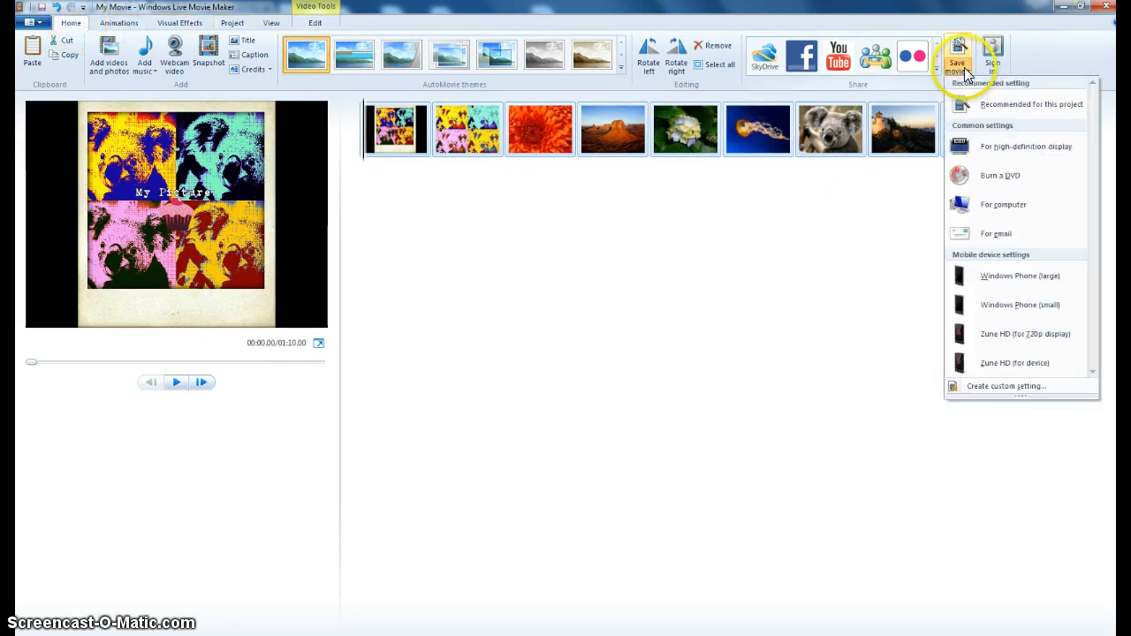
pyautogui.moveTo(1003, 205)
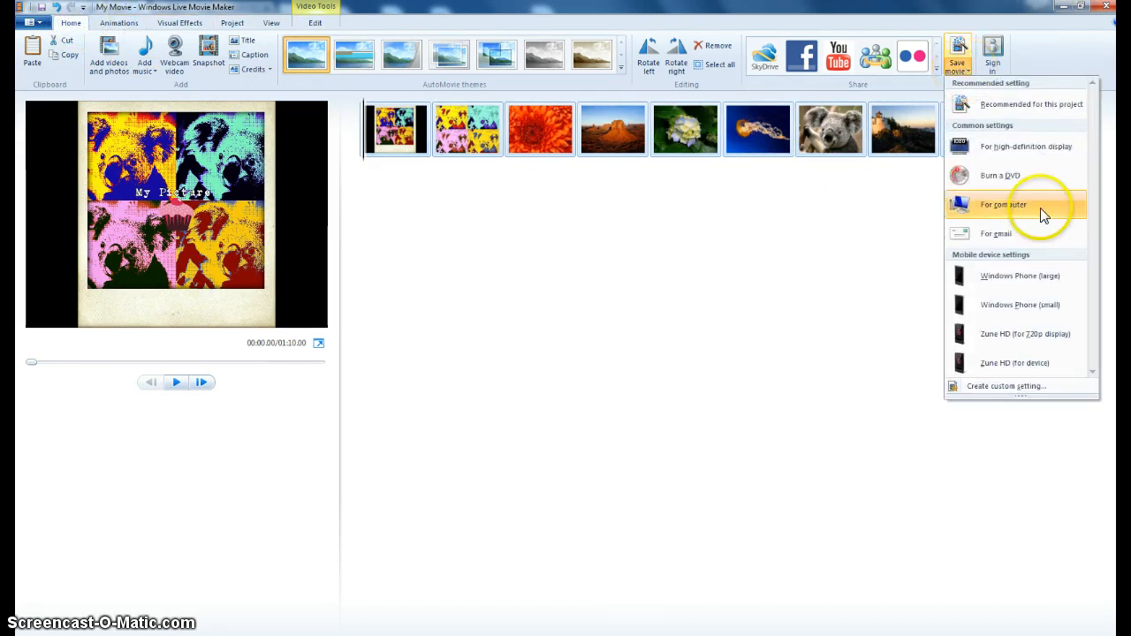
pyautogui.click(1004, 205)
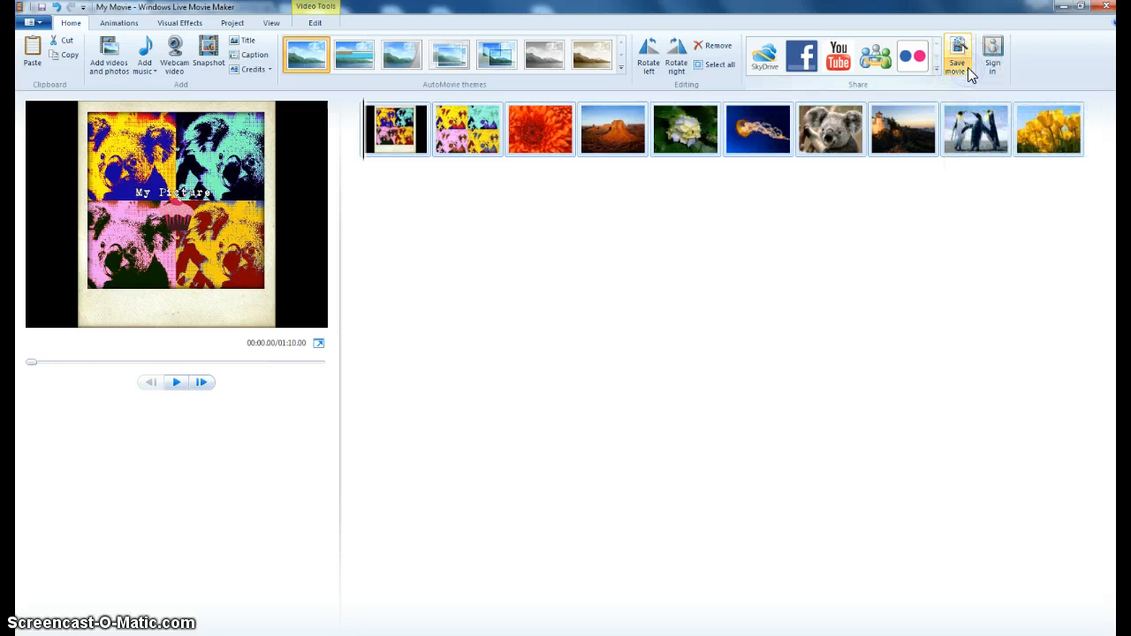
pyautogui.click(958, 49)
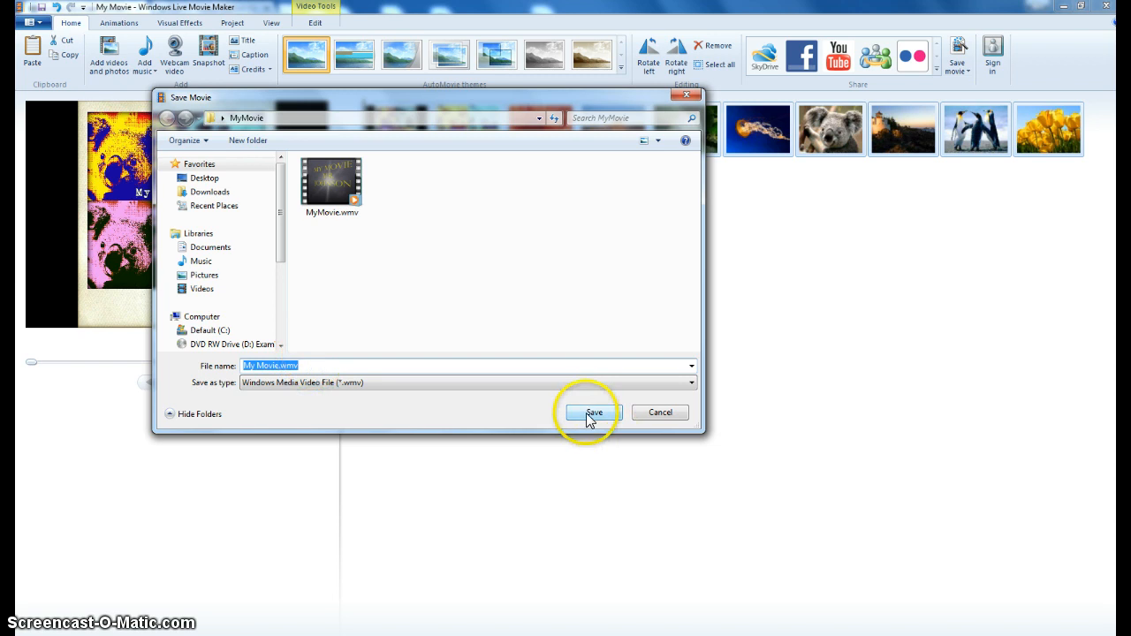
# Start exporting the slideshow as My Movie.wmv and let it render.
pyautogui.click(593, 413)
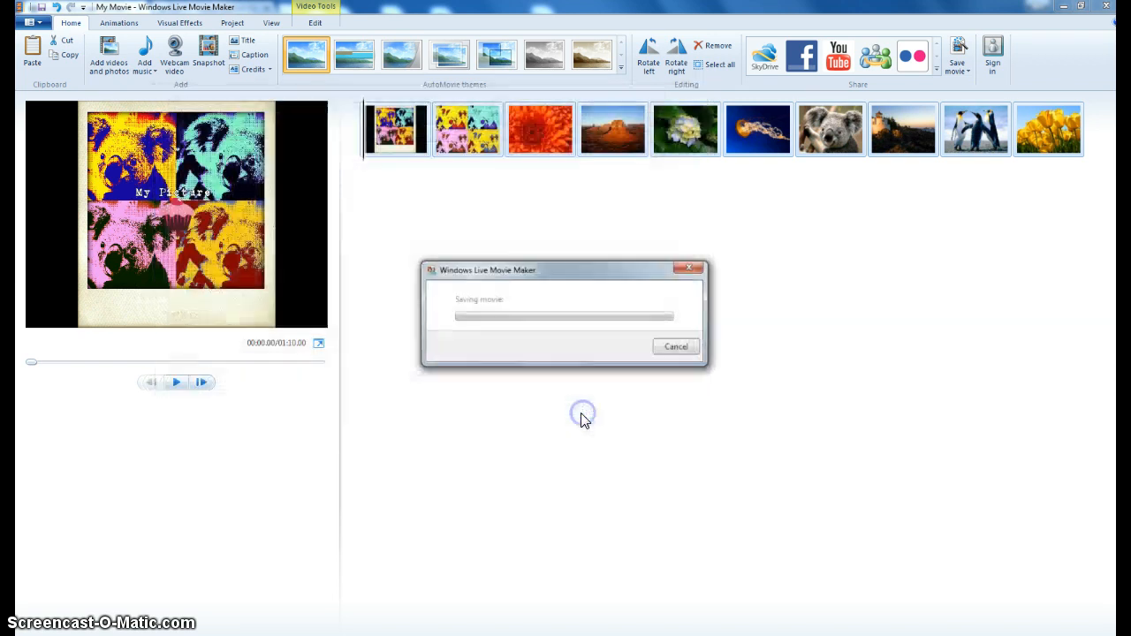
pyautogui.moveTo(565, 334)
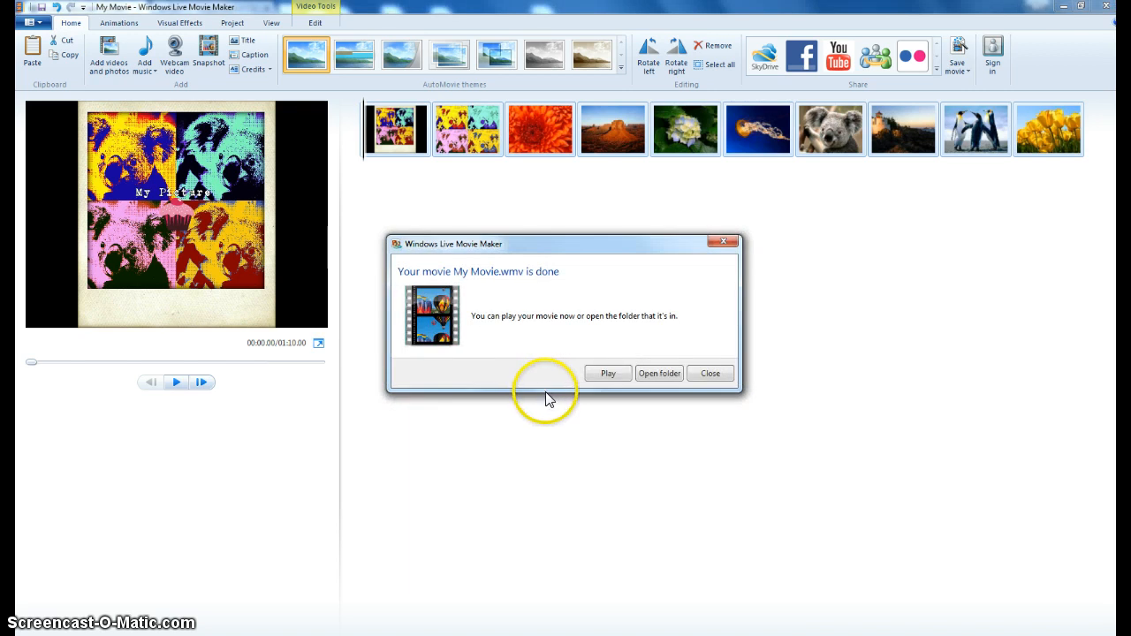
pyautogui.moveTo(712, 403)
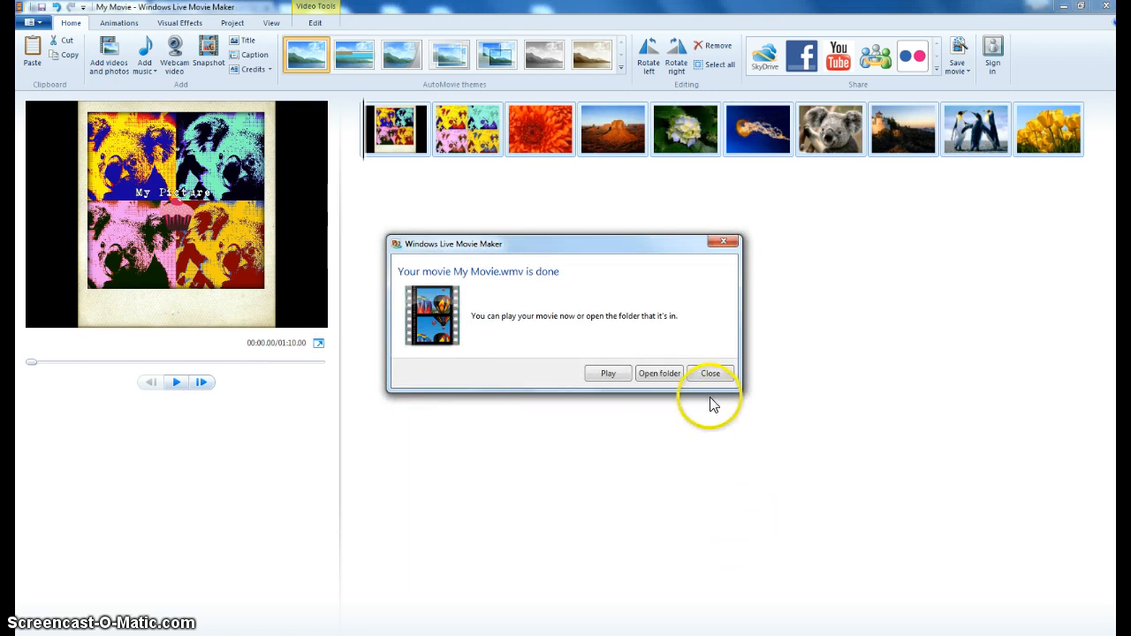
pyautogui.moveTo(697, 373)
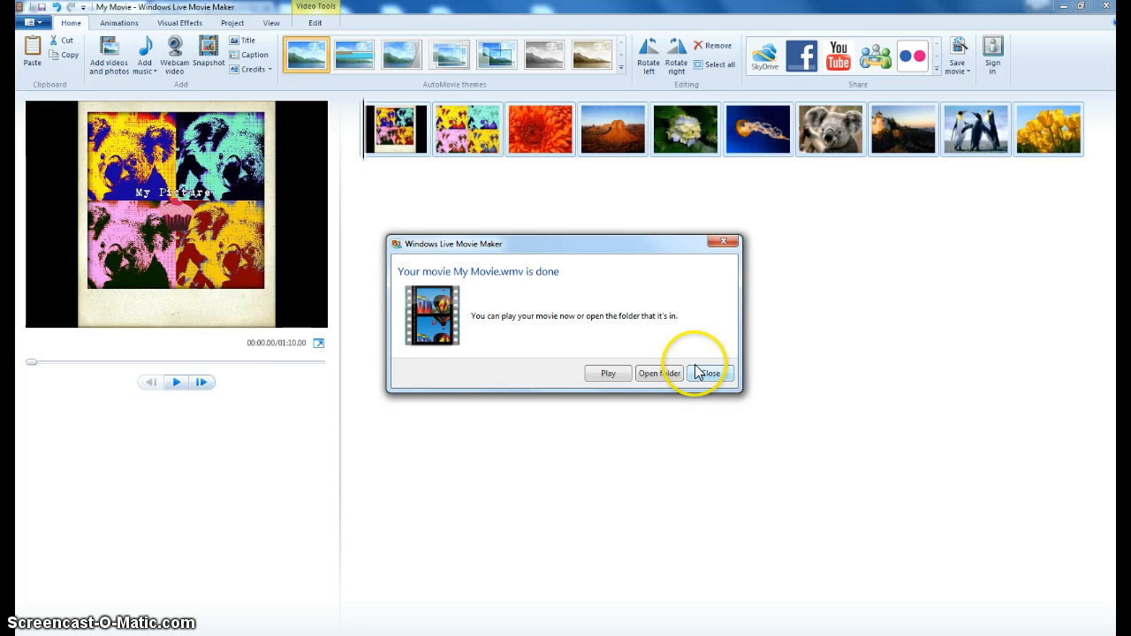
# Close the movie-finished message, then cancel out of a second Save Movie window back to the slideshow.
pyautogui.click(711, 373)
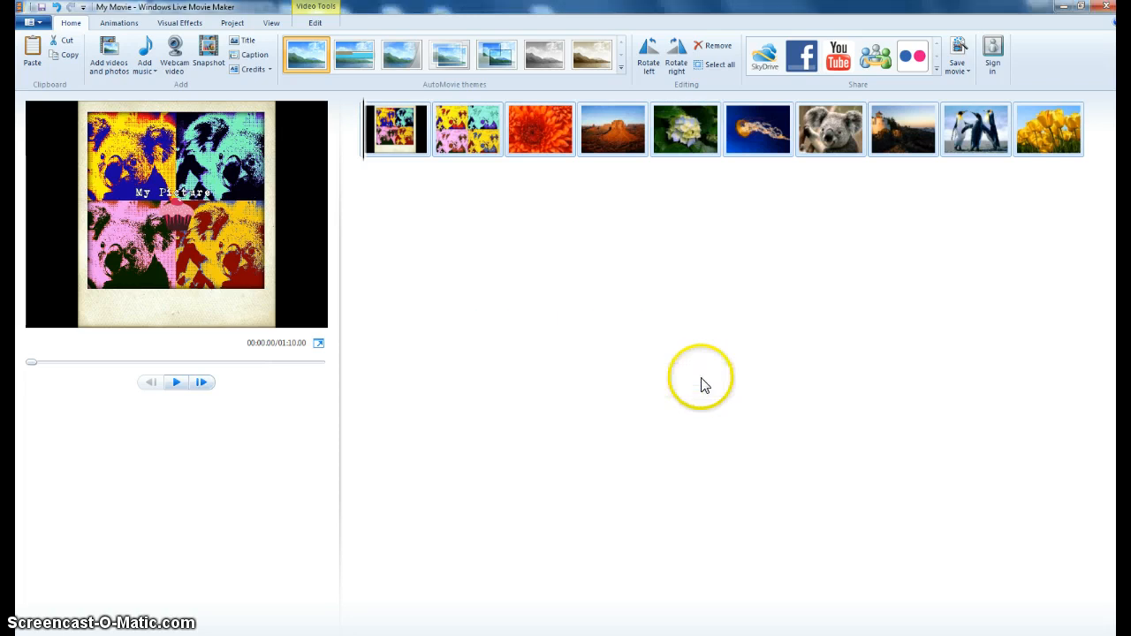
pyautogui.moveTo(251, 234)
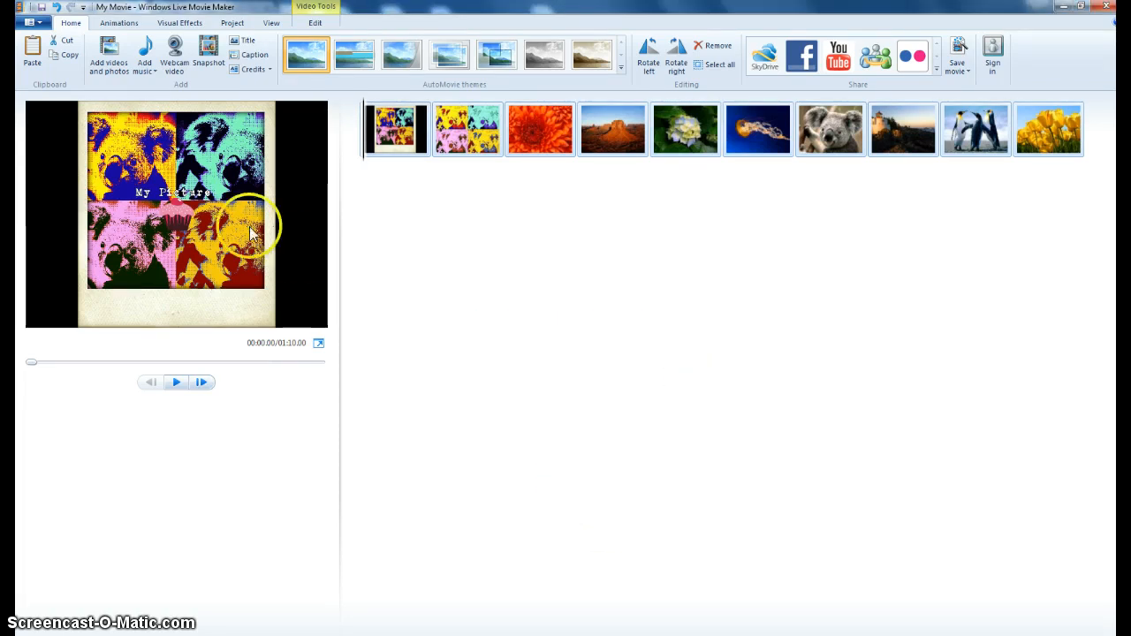
pyautogui.moveTo(421, 372)
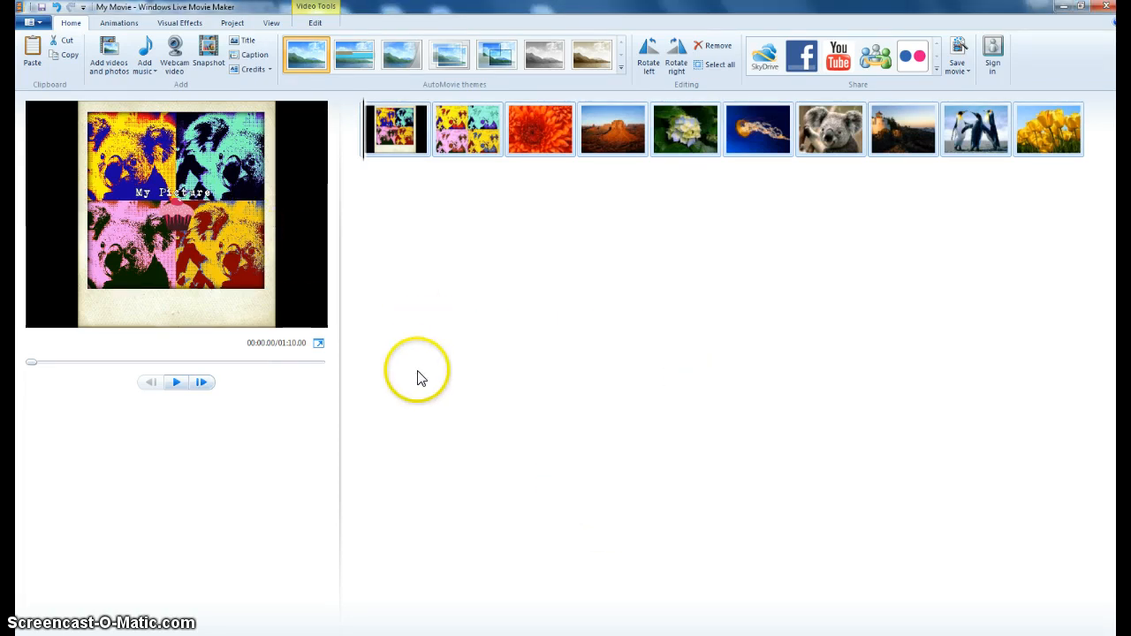
pyautogui.moveTo(484, 392)
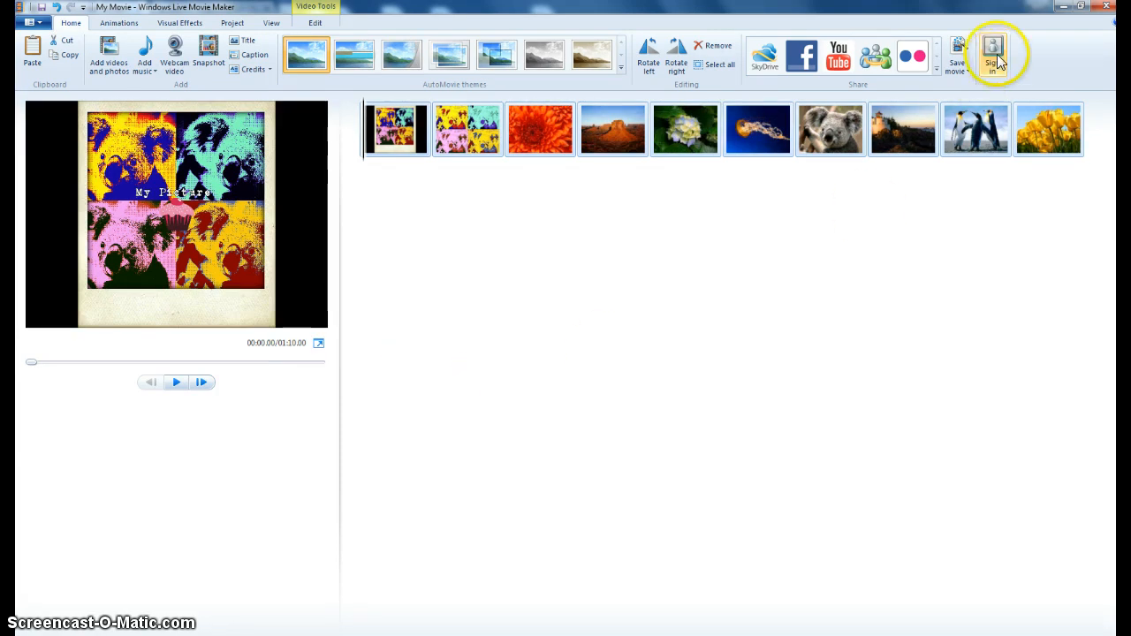
pyautogui.click(958, 53)
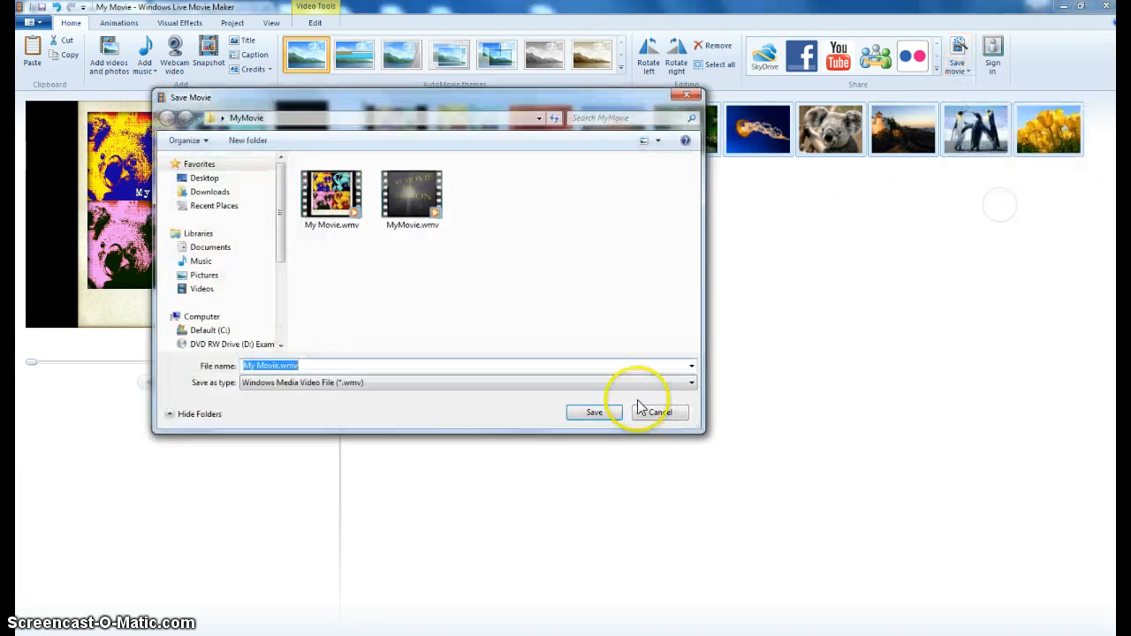
pyautogui.click(660, 411)
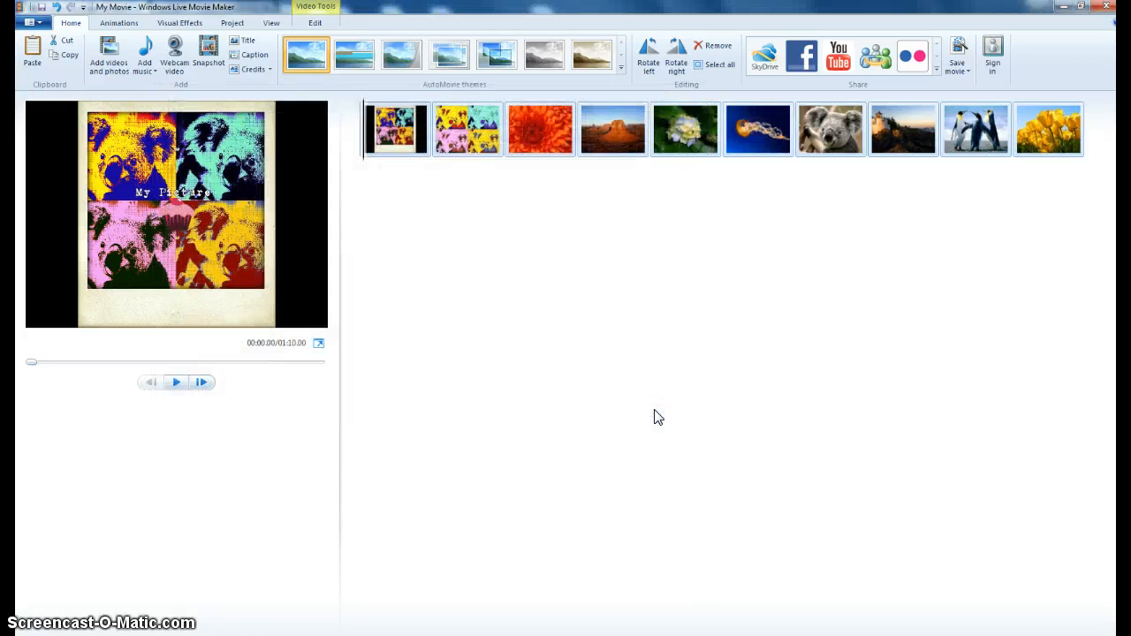
pyautogui.moveTo(657, 410)
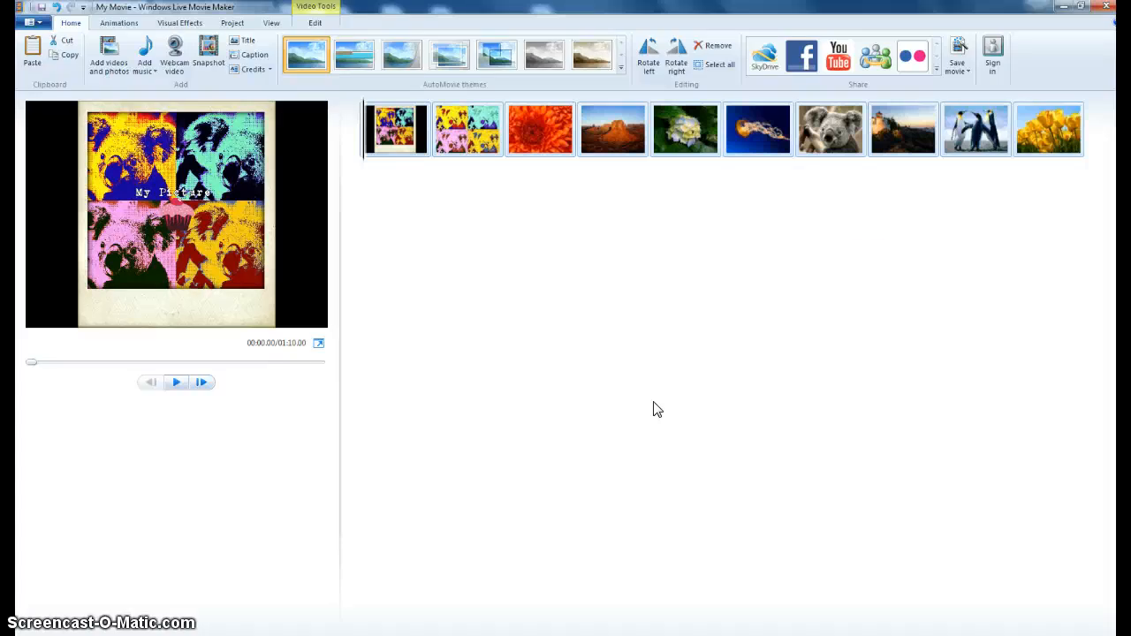
pyautogui.moveTo(957, 69)
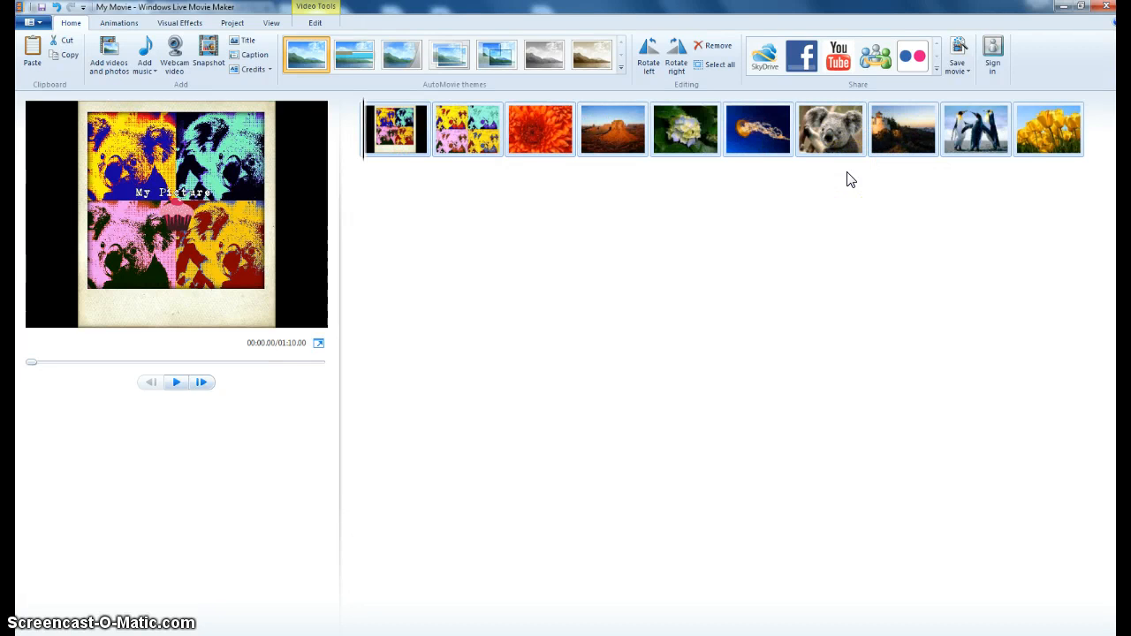
pyautogui.moveTo(928, 182)
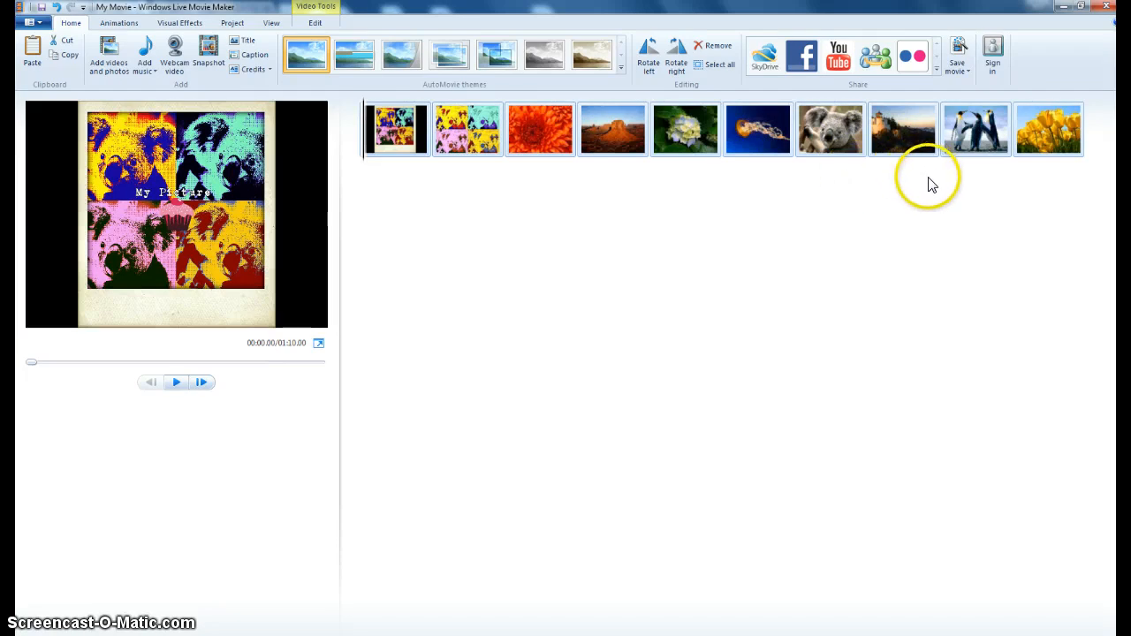
pyautogui.moveTo(979, 215)
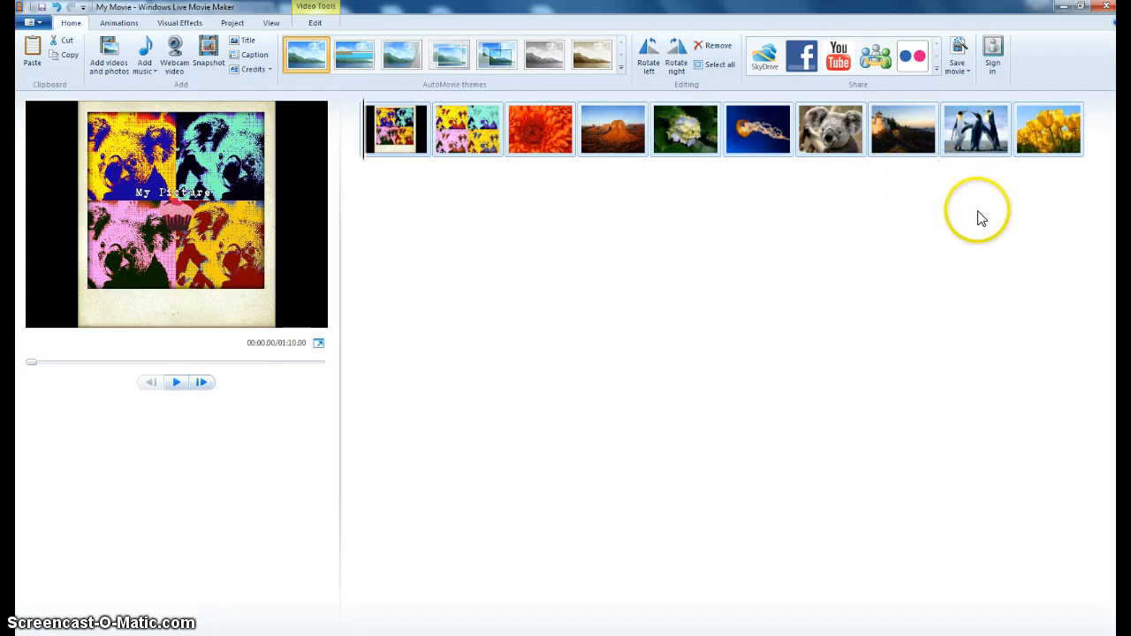
pyautogui.moveTo(827, 261)
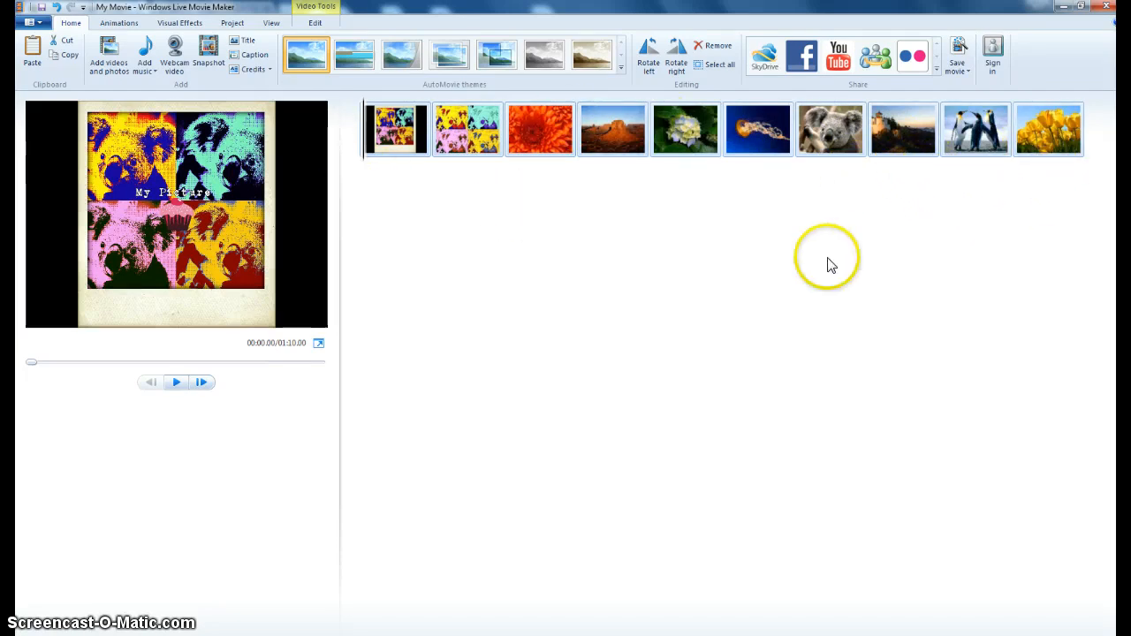
pyautogui.moveTo(831, 265)
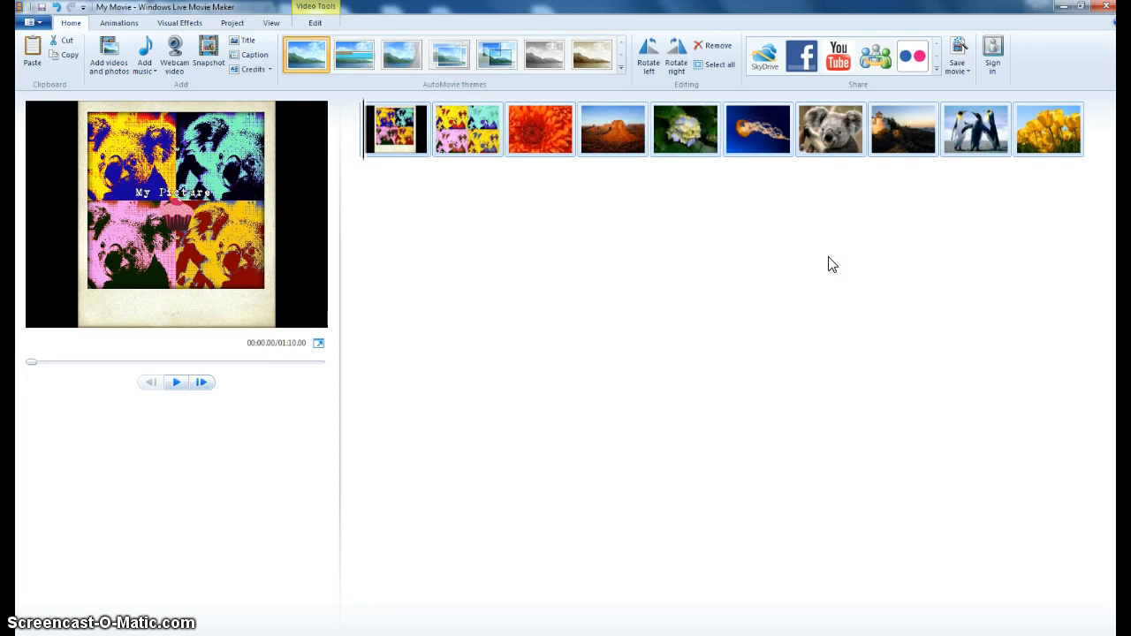